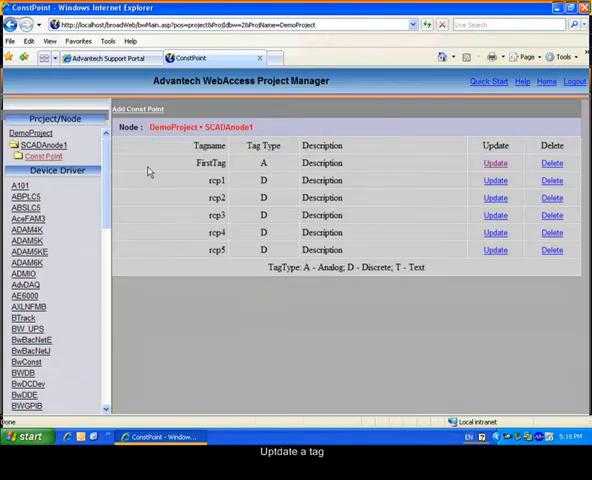
mouse_move(290, 178)
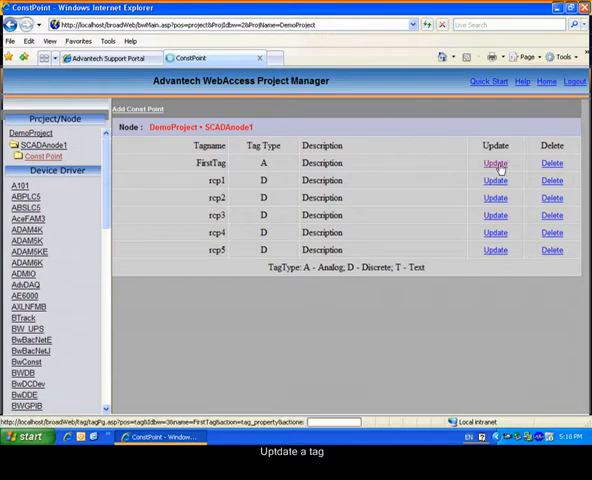
- Submit FirstTag's settings with its Log to ODBC frequency and return to SCADANode1's tag list
left_click(496, 162)
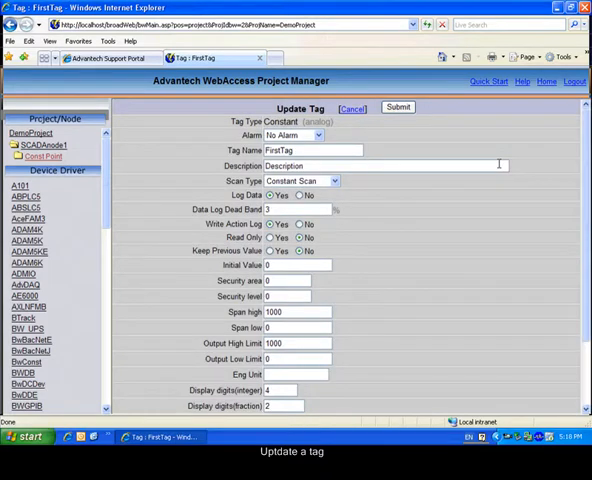
scroll("down", 3)
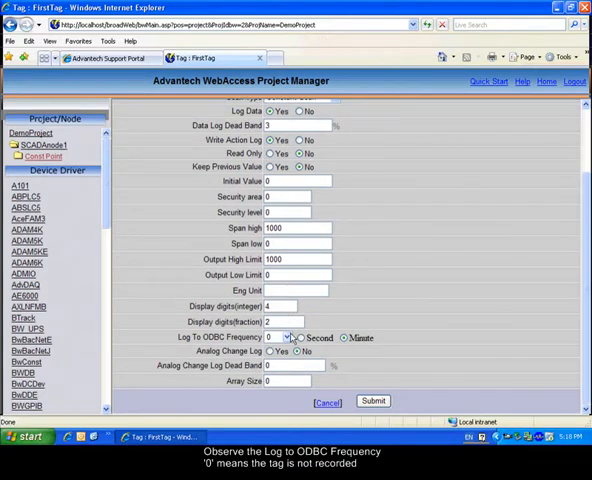
left_click(284, 338)
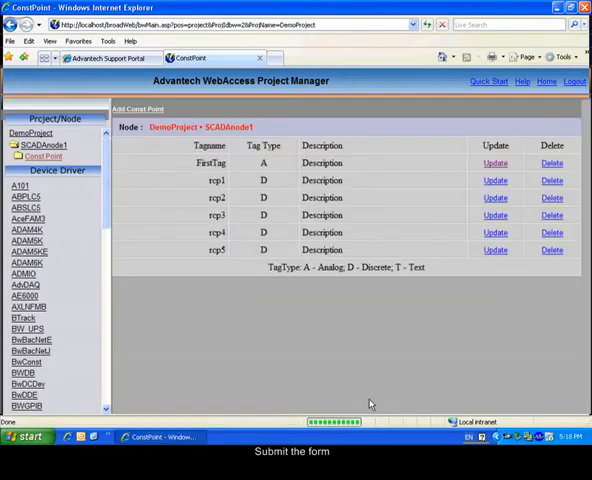
mouse_move(248, 280)
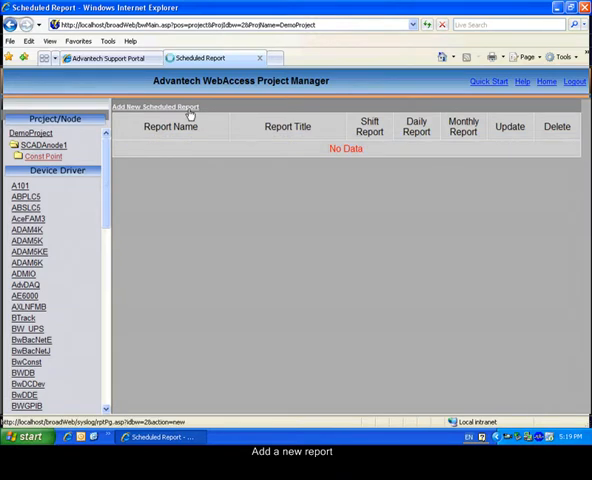
- Add a new scheduled report named 'First Report'
left_click(150, 106)
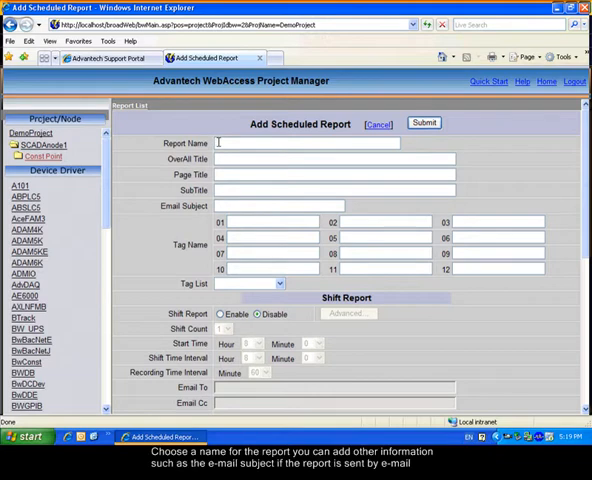
type("t")
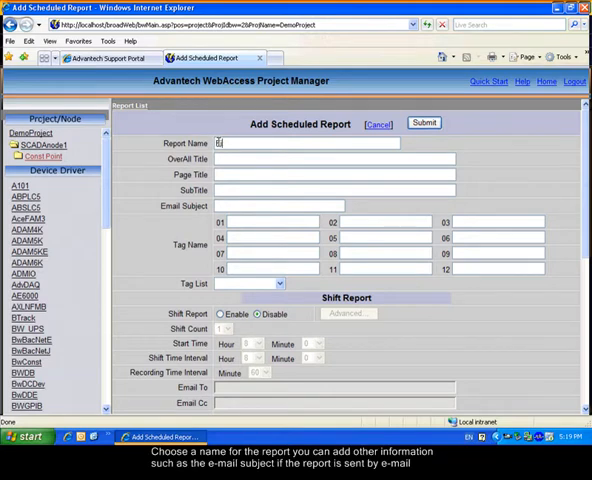
type("first")
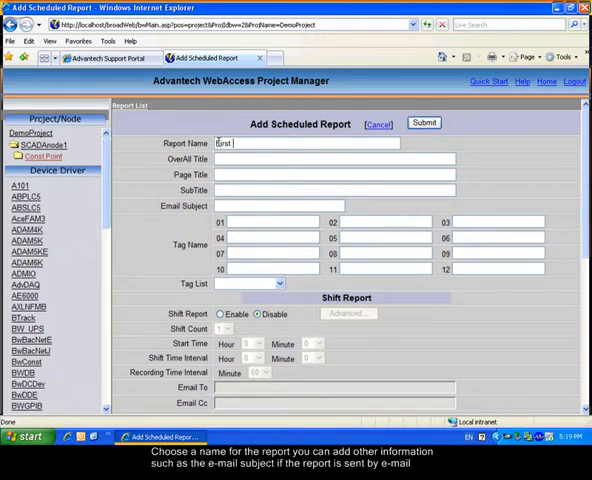
type("Report")
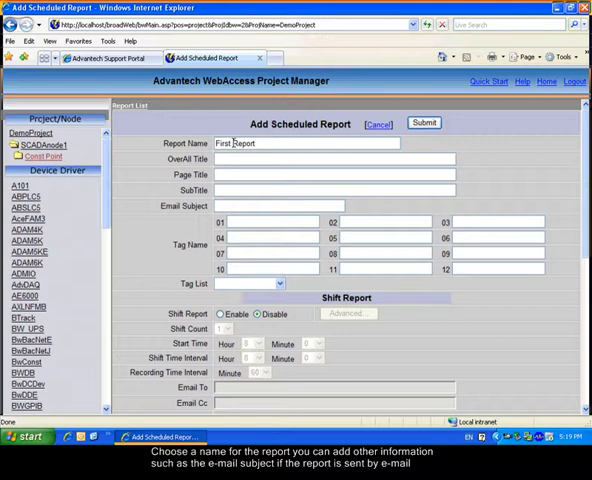
- Enter FirstTag as Tag Name 01 of the report
scroll("down", 3)
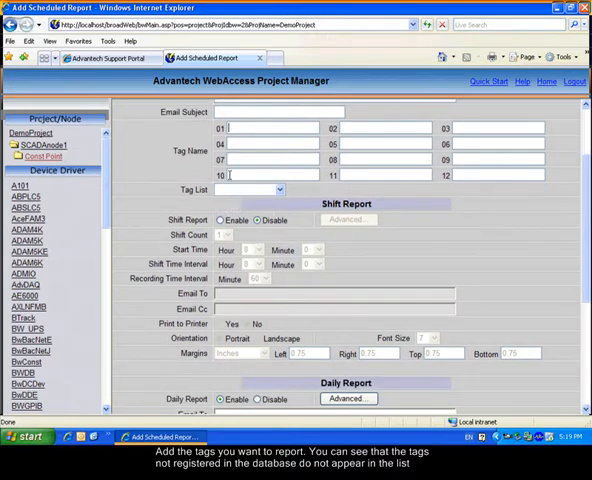
type("FirstTag")
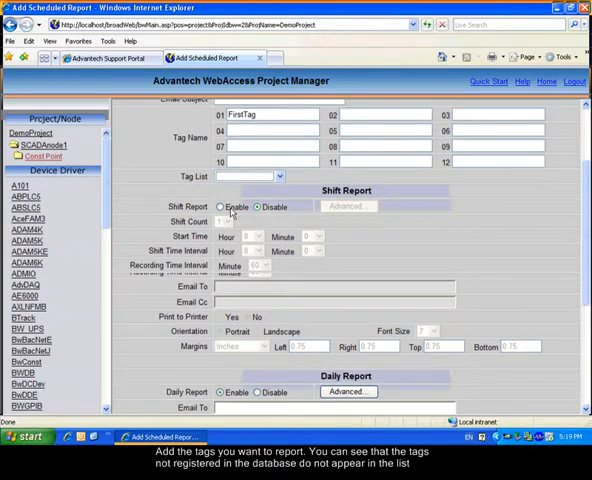
scroll("down", 3)
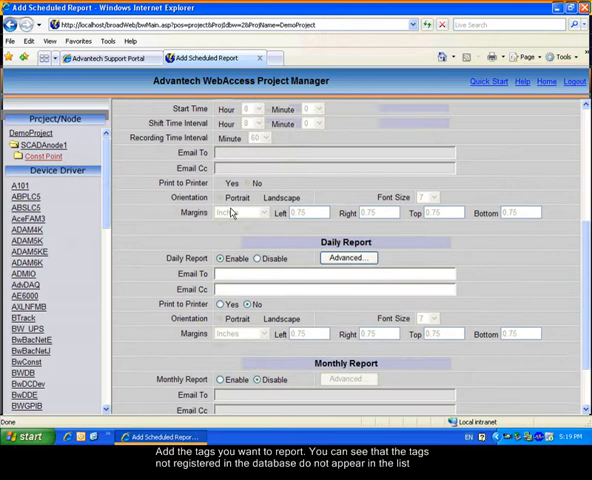
- Enable the shift report and set its shift count
scroll("down", 3)
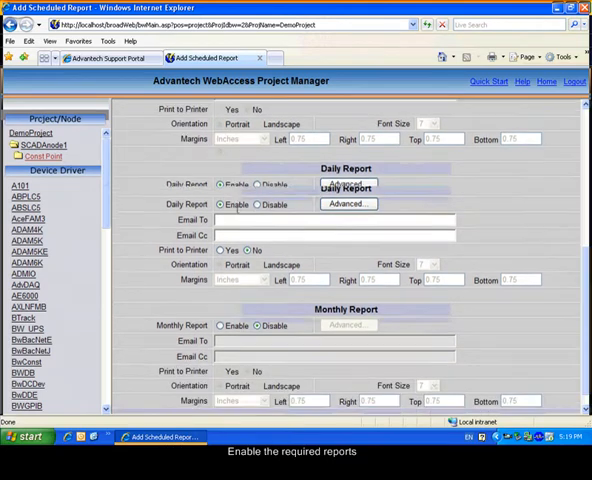
scroll("down", 3)
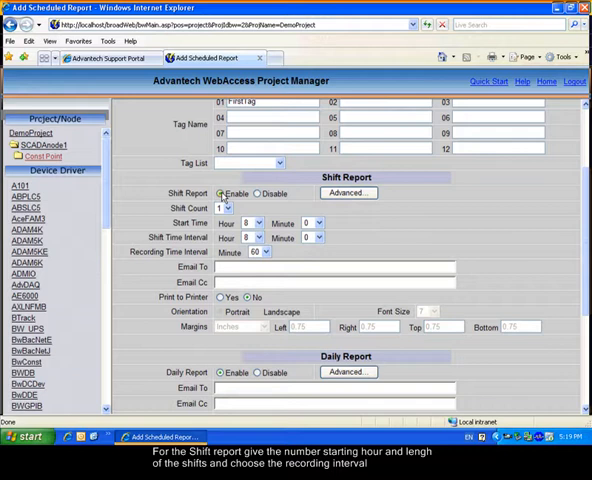
left_click(224, 208)
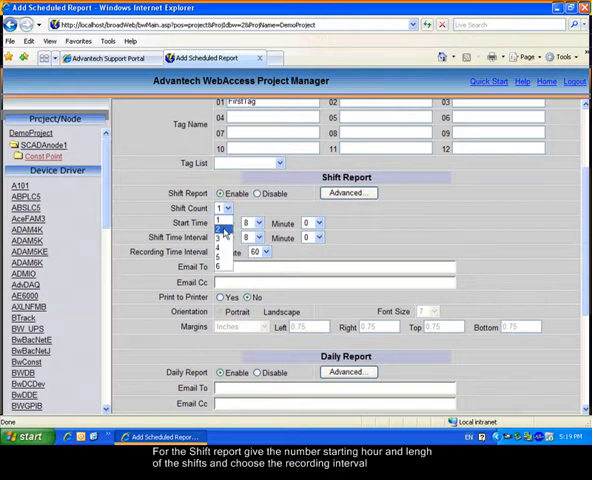
left_click(228, 208)
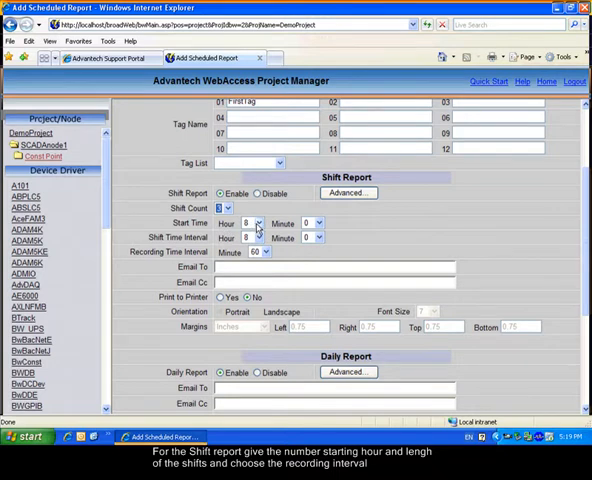
- Set the shift start hour, shift length in hours and recording interval in minutes
left_click(256, 222)
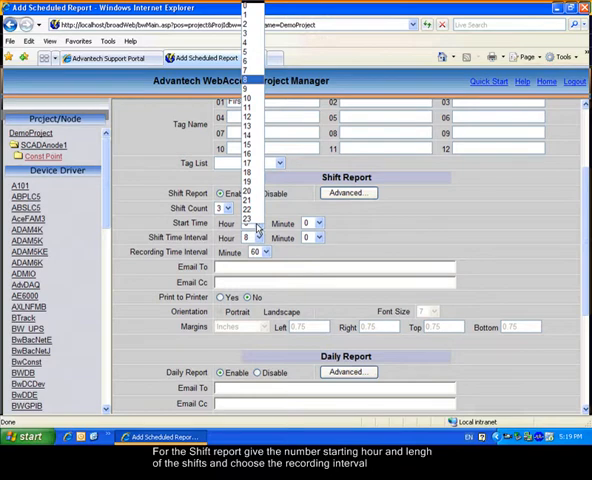
left_click(248, 222)
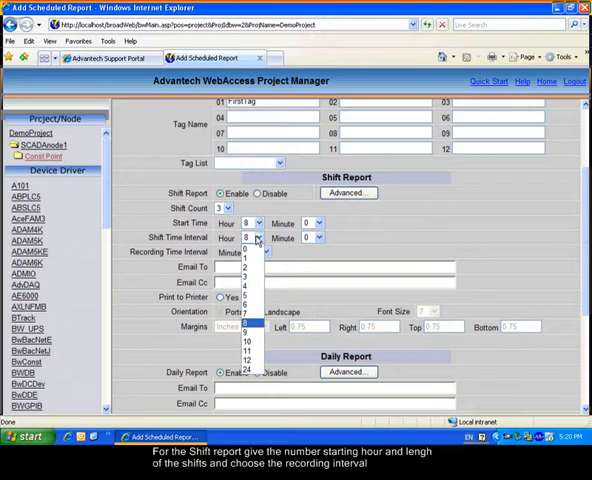
left_click(248, 238)
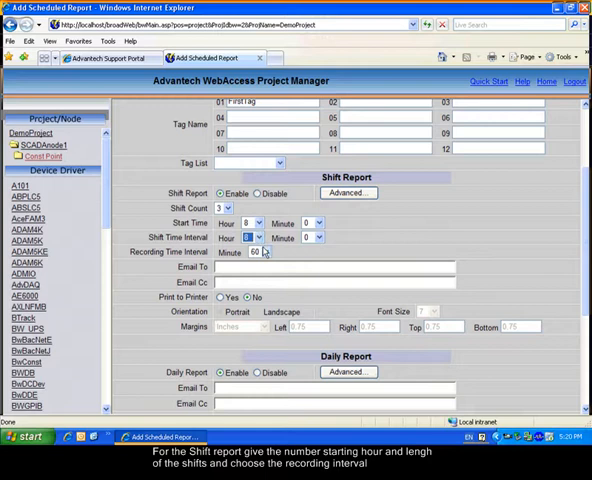
left_click(256, 252)
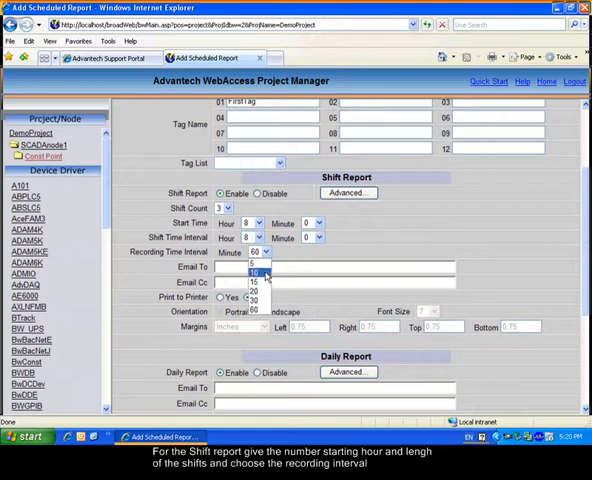
left_click(256, 272)
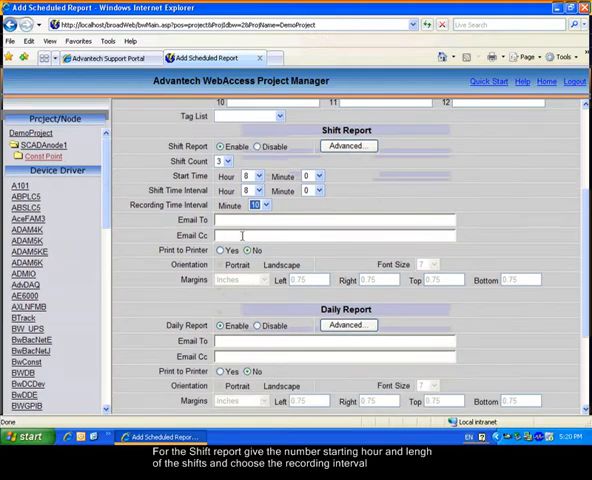
- Submit the form so First Report appears in the scheduled report list
scroll("down", 3)
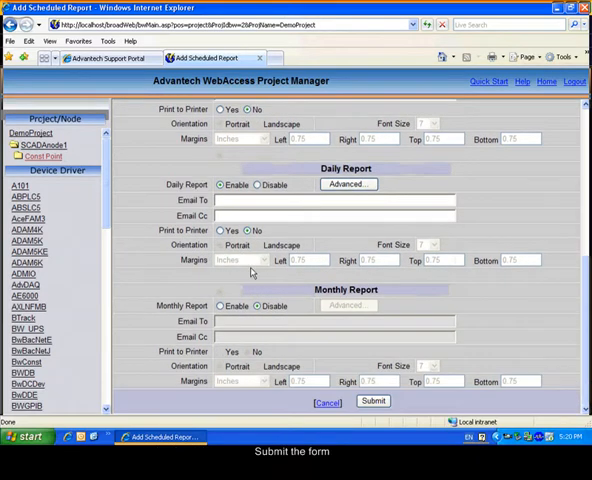
left_click(374, 400)
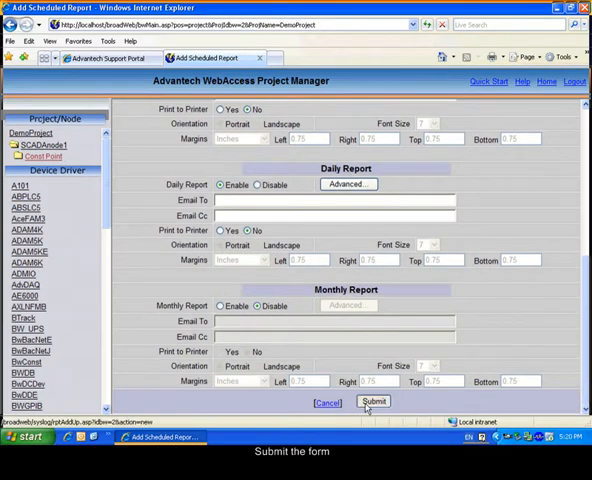
left_click(372, 400)
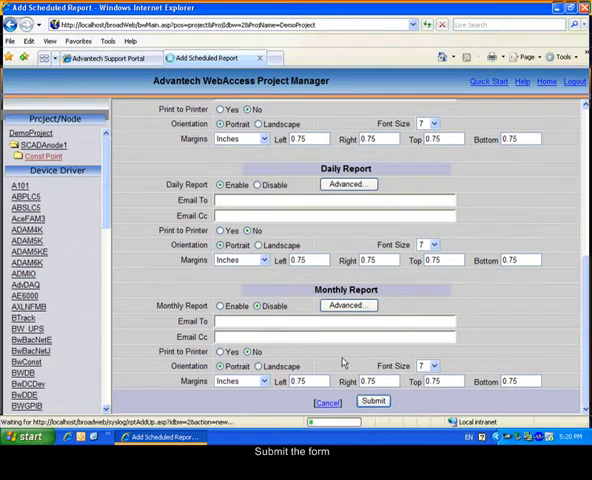
left_click(372, 400)
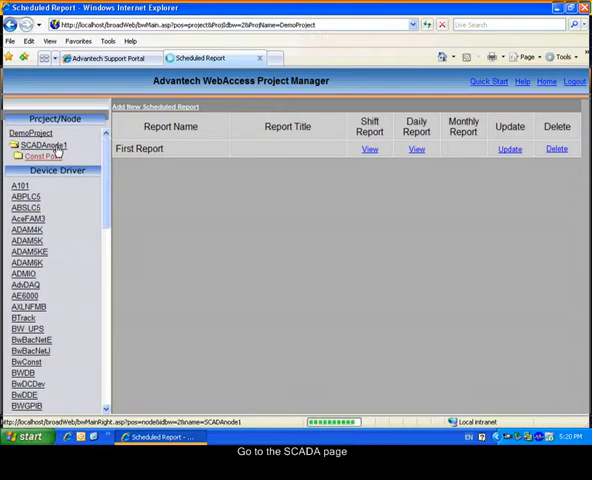
- Download the project to primary node SCADANode1, restart it, and close the results window
left_click(40, 144)
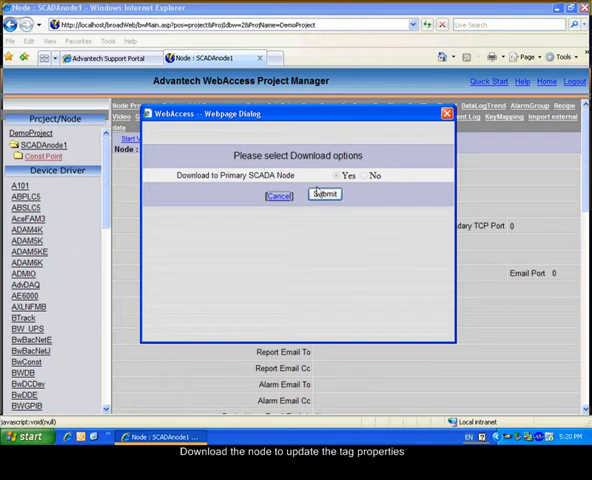
left_click(324, 194)
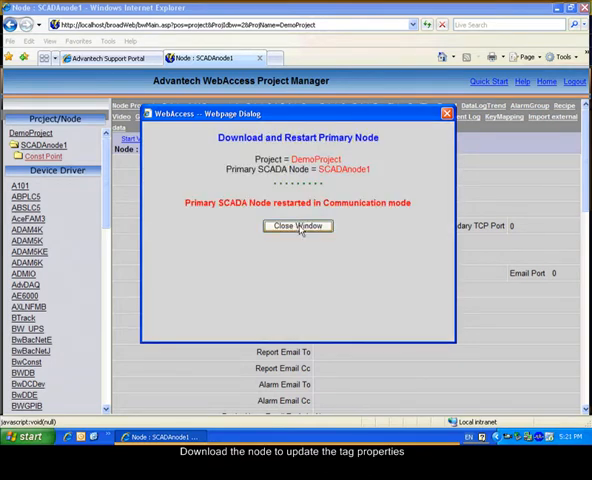
left_click(296, 224)
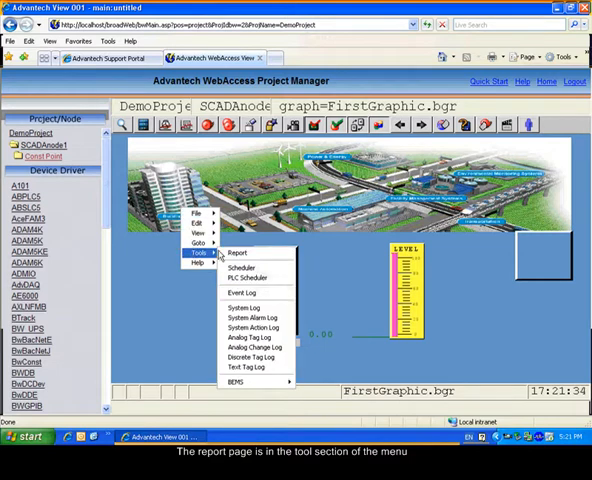
- View First Report's shift report from the Tools > Report page, showing no data yet
left_click(230, 252)
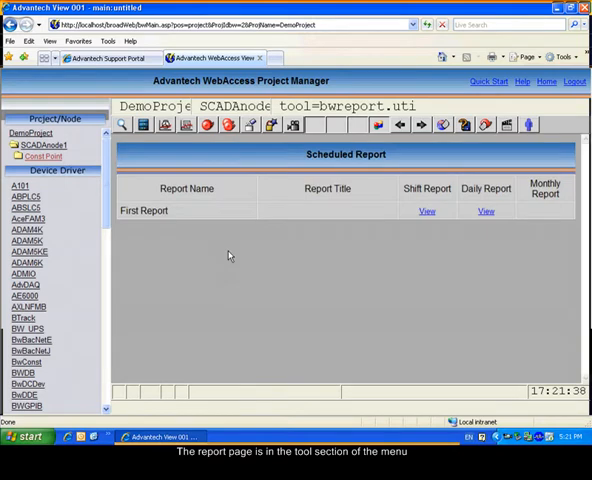
mouse_move(460, 212)
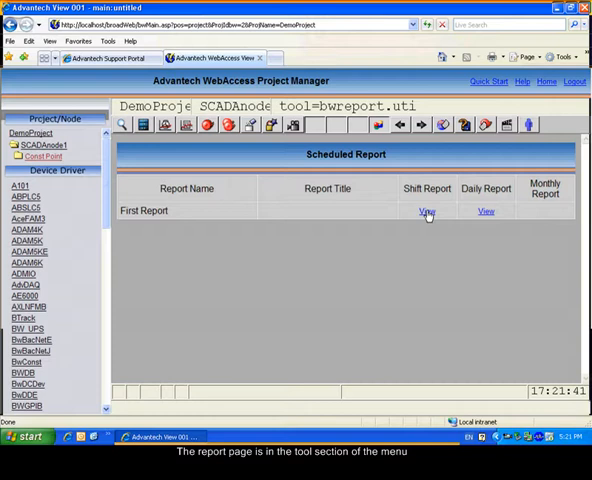
left_click(426, 212)
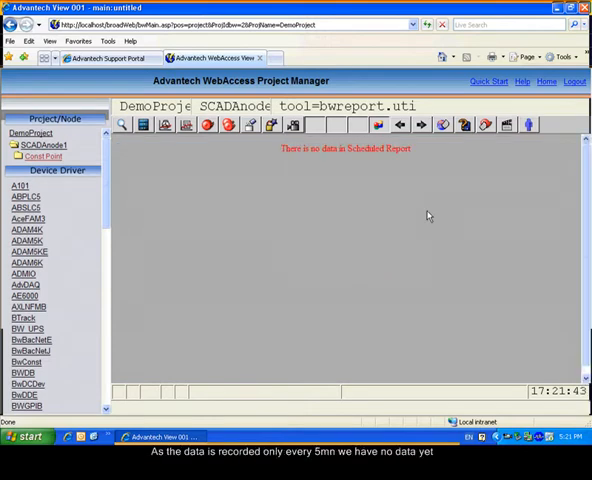